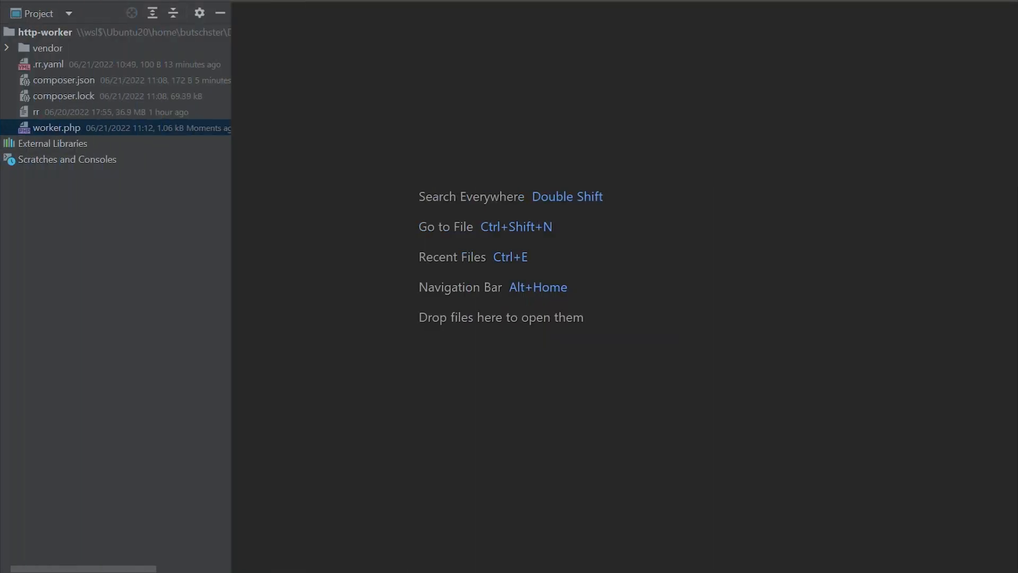
Step: Open worker.php and add $strategy = new JsonStrategy($factory); after the router line
double_click(55, 127)
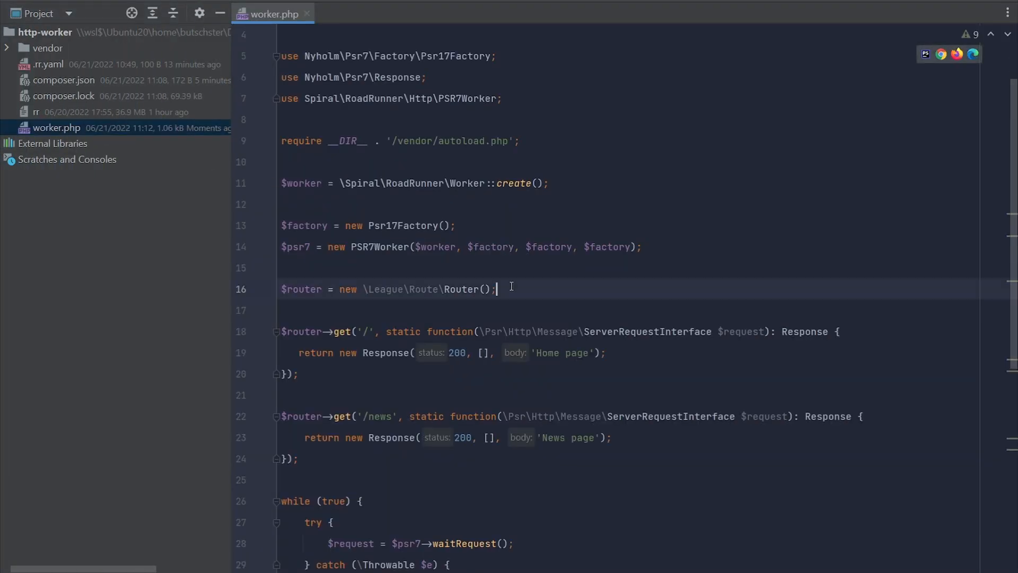
text($str)
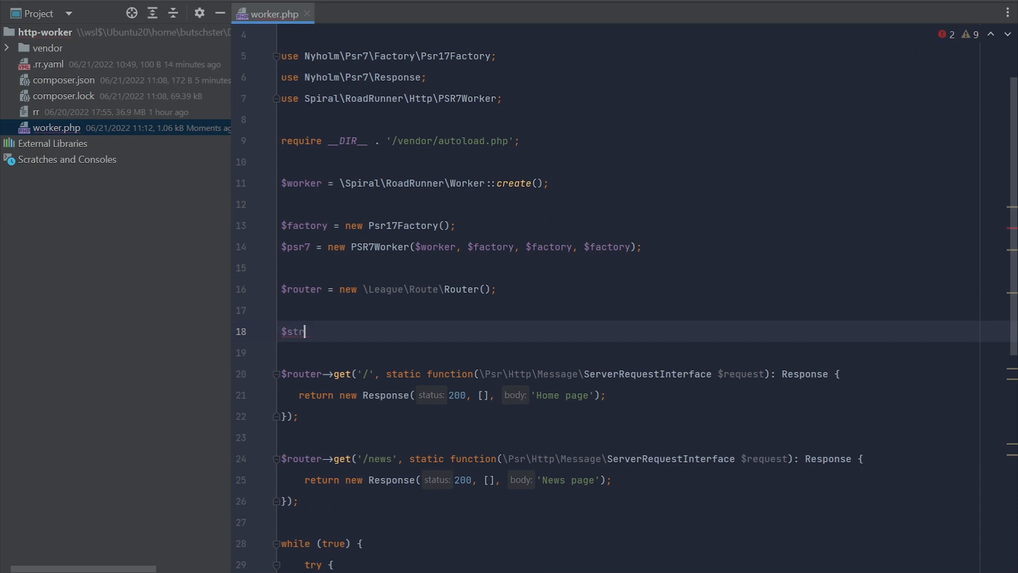
text(ategy)
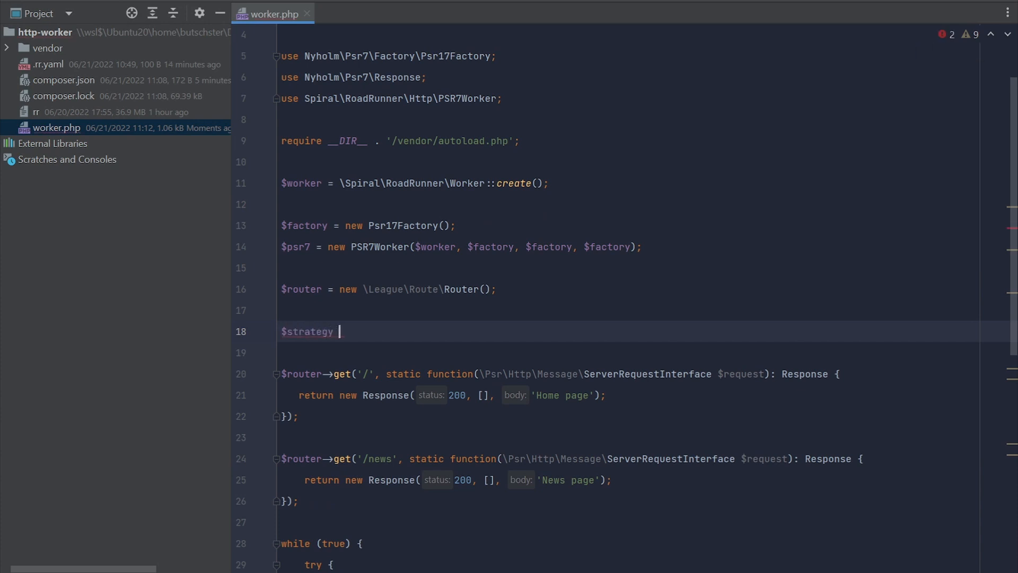
text(= new Jso)
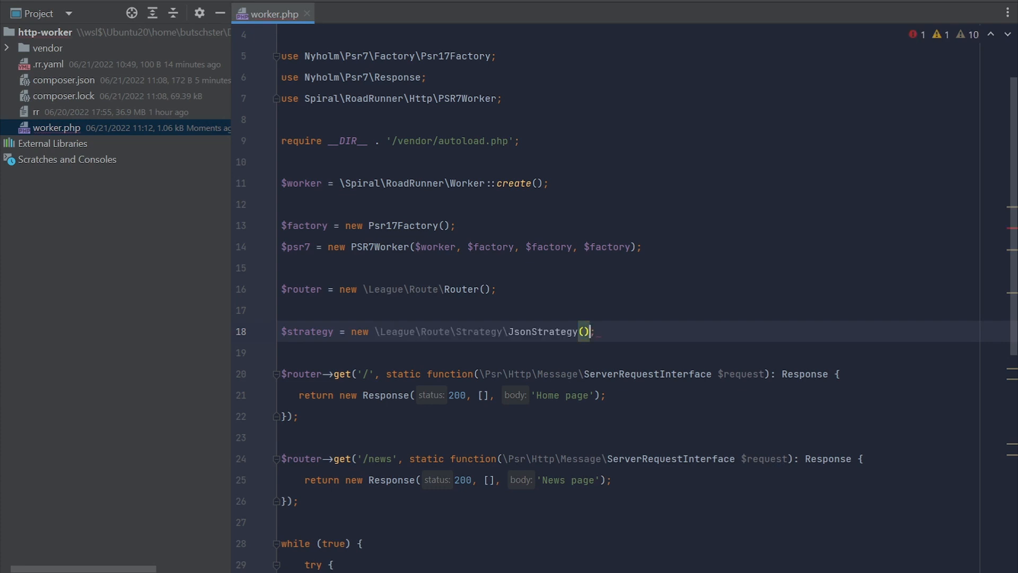
text($factory)
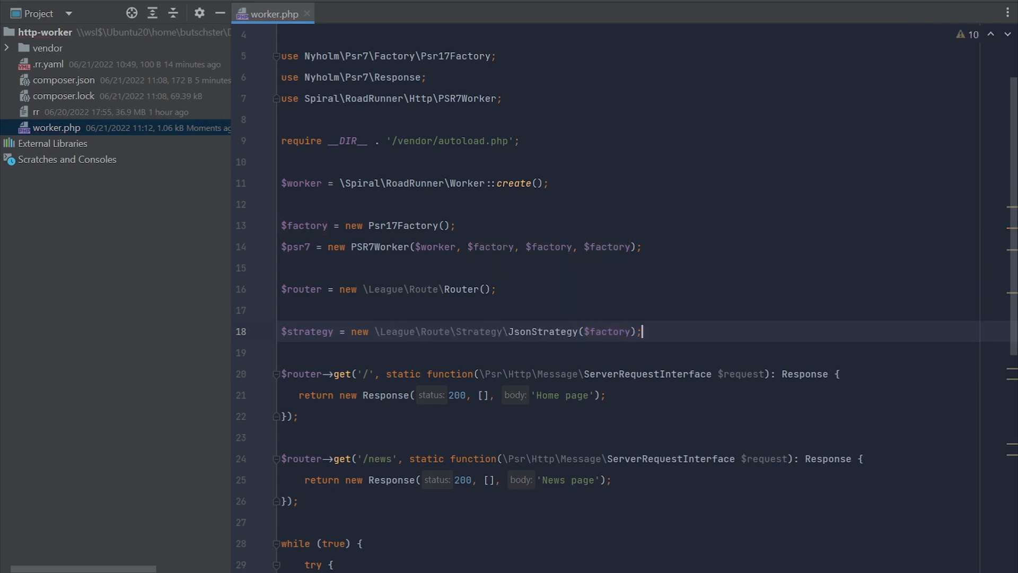
Step: Add $router->setStrategy($strategy); and jump to setStrategy's declaration in StrategyAwareTrait.php
double_click(300, 289)
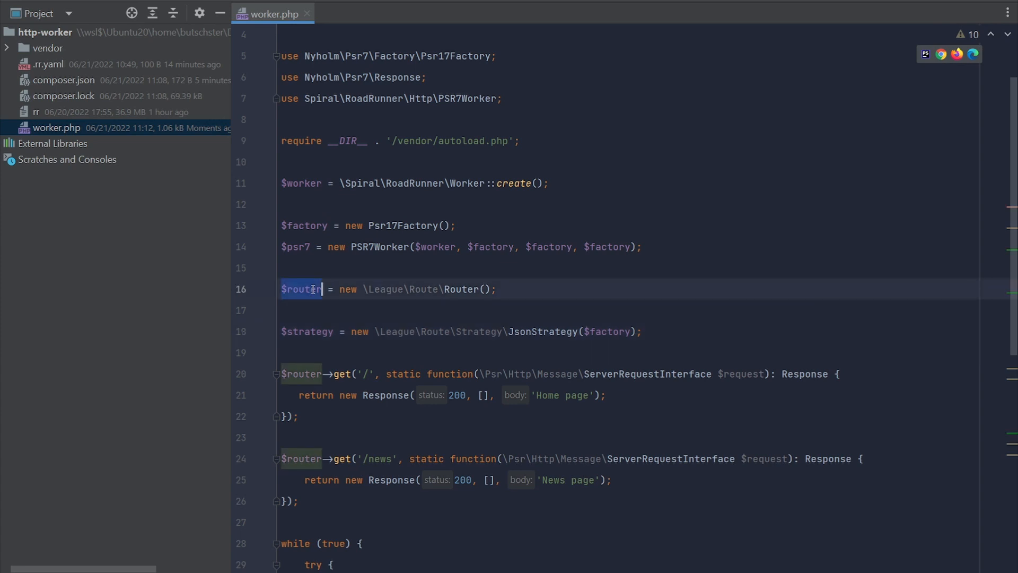
text($router->setStrategy($strategy);)
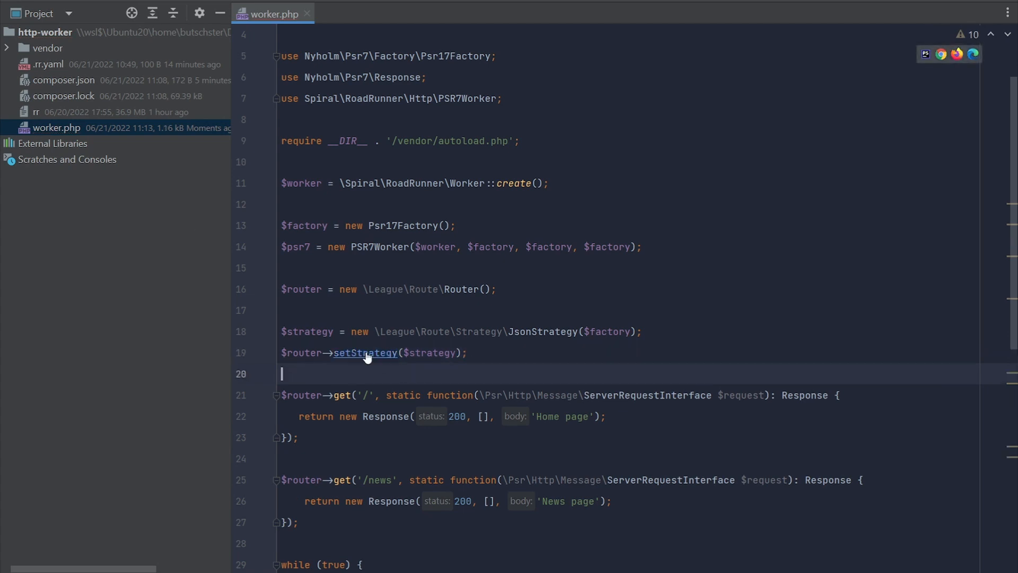
click(365, 352)
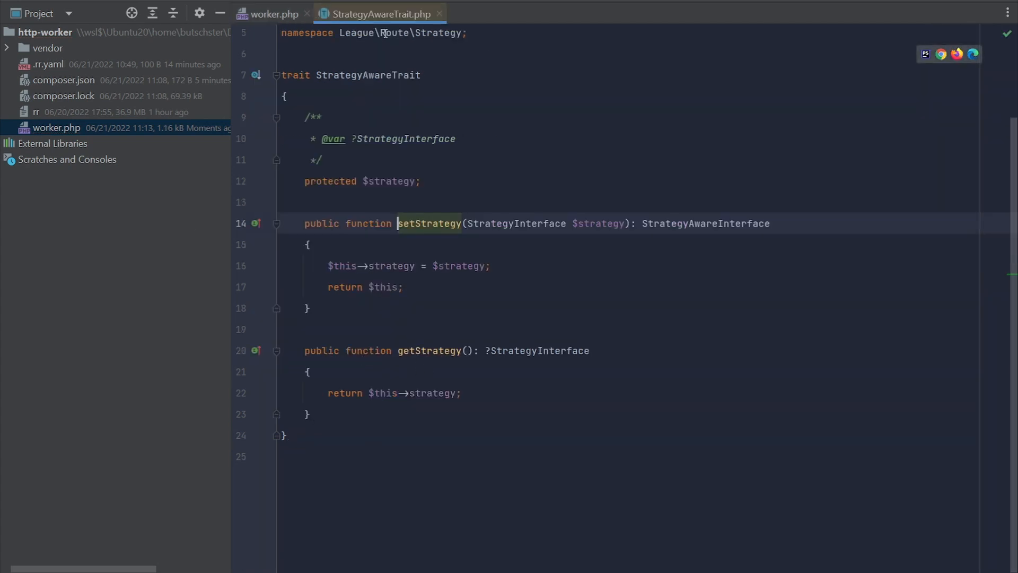
Step: Close StrategyAwareTrait.php and return to worker.php
click(274, 13)
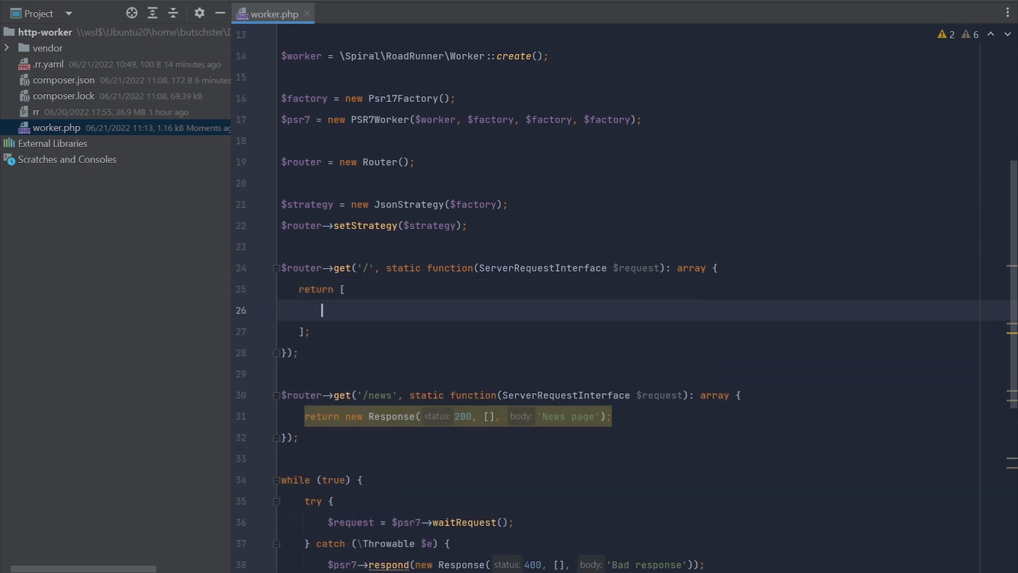
Step: Fill the home route's return array with 'page' => 'home'
text(')
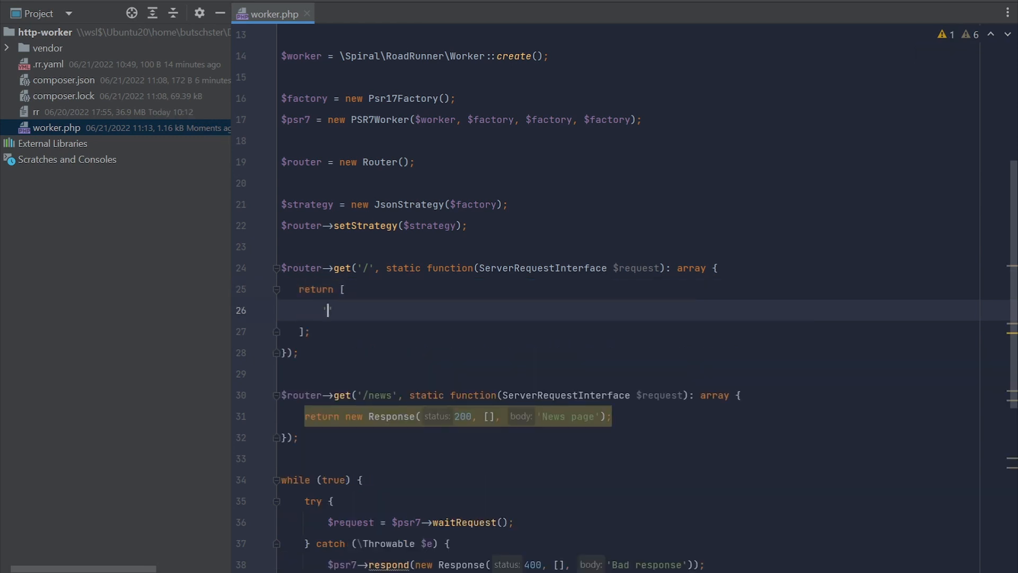
text('page' =>)
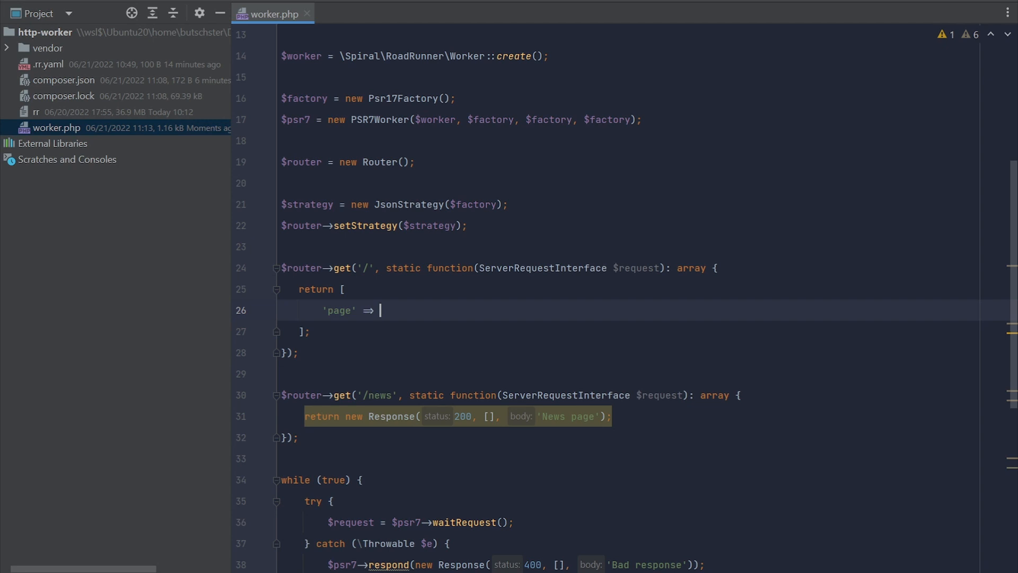
text('home')
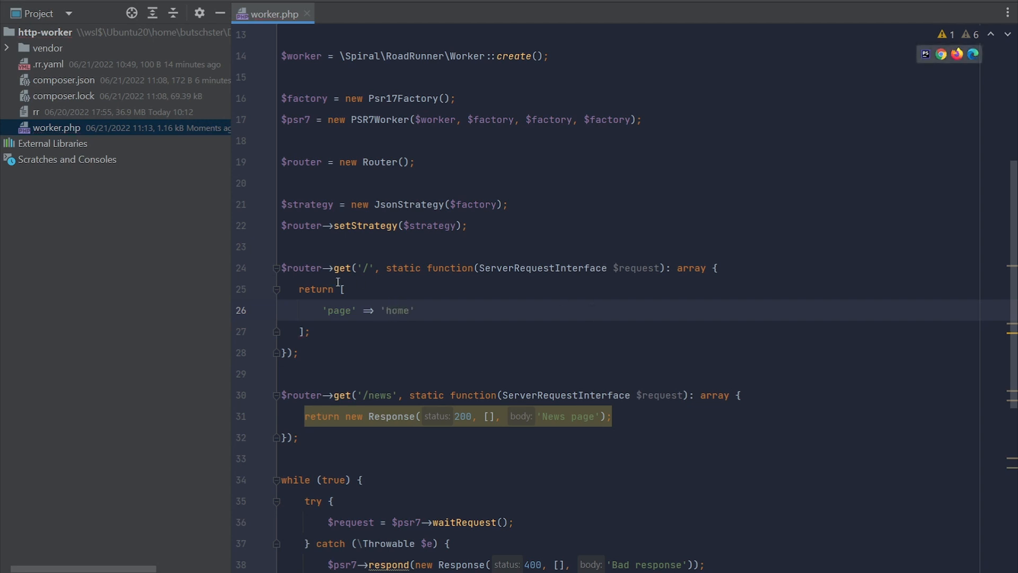